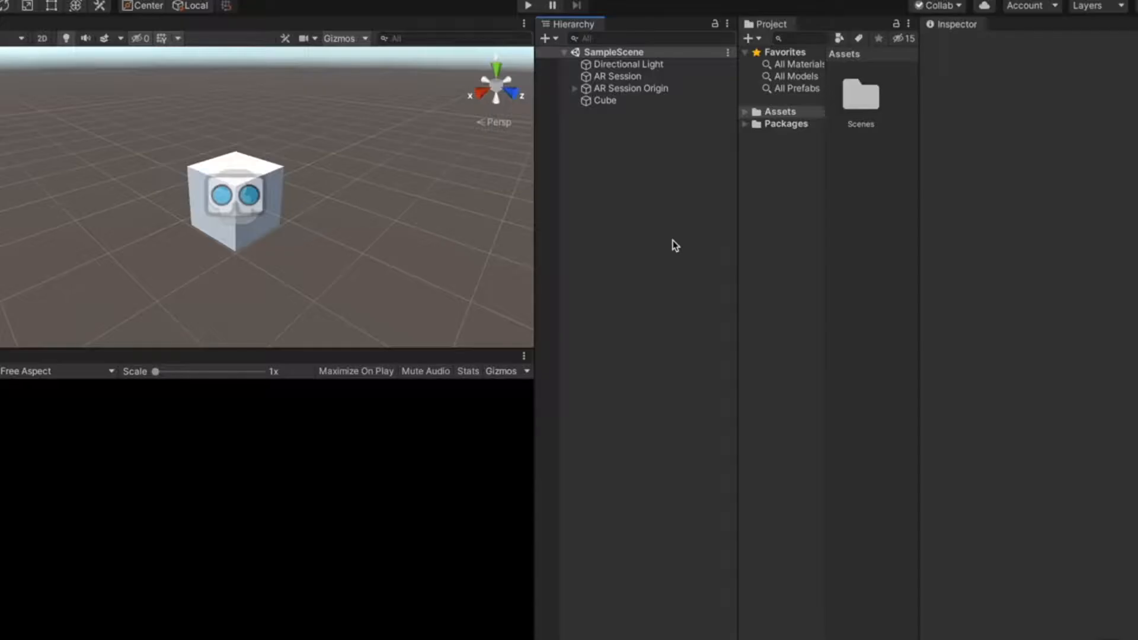
# Delete the Cube object from the Hierarchy.
pyautogui.click(605, 100)
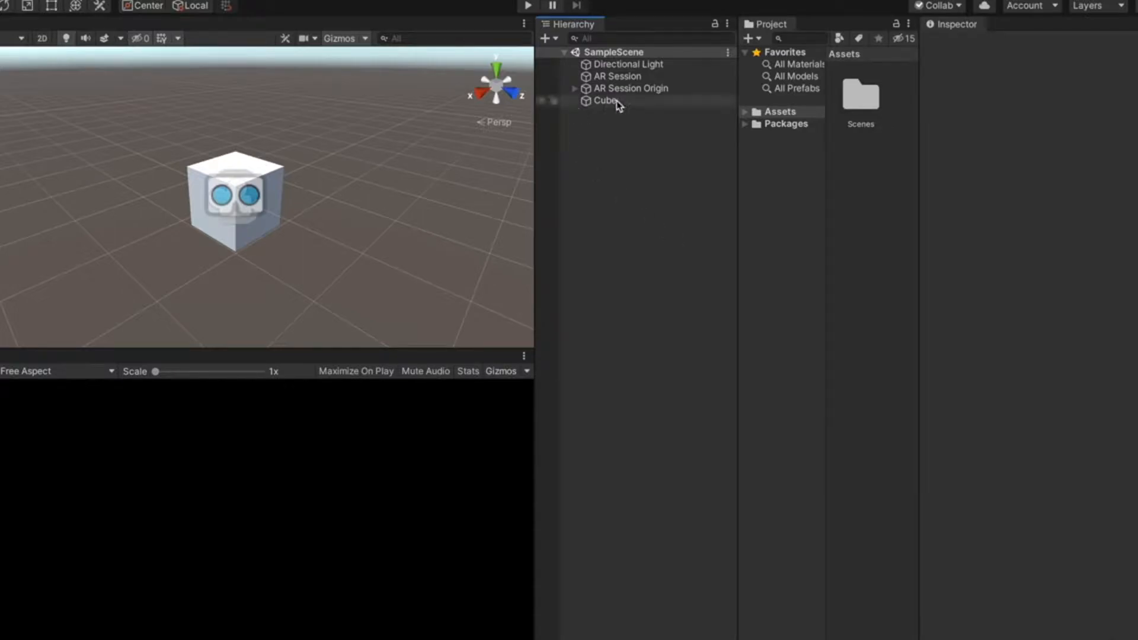
pyautogui.click(605, 100)
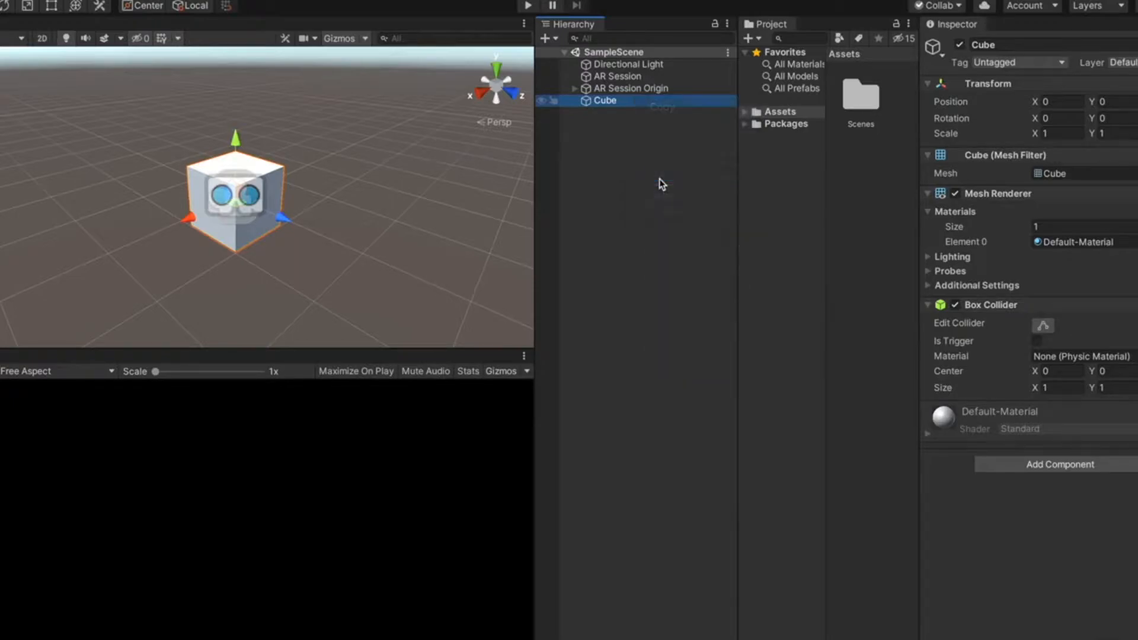
pyautogui.press('Delete')
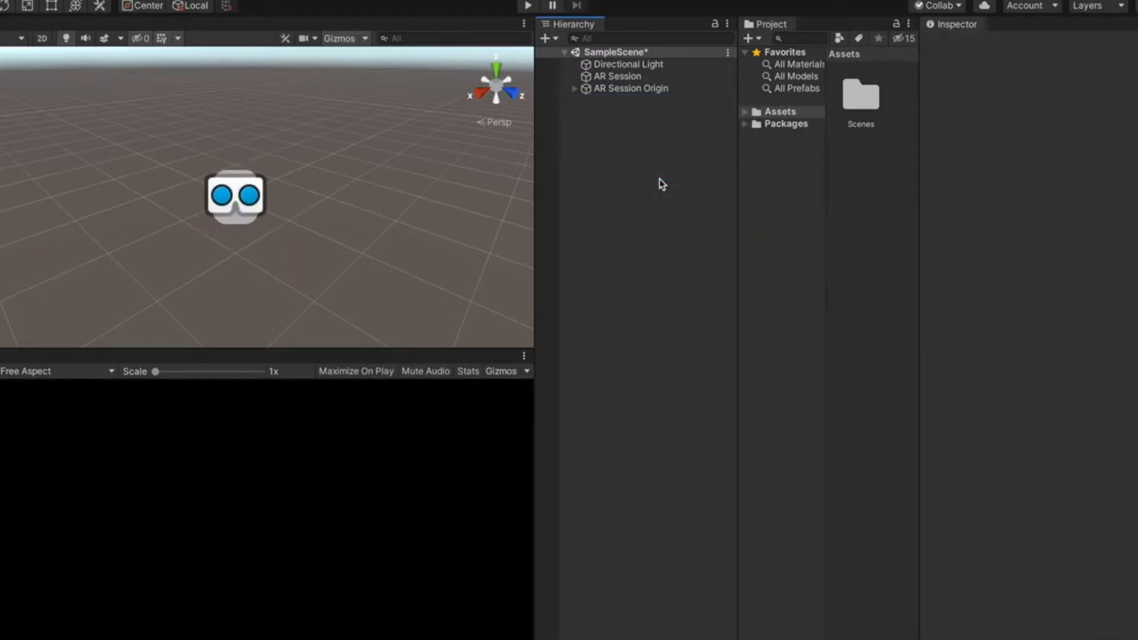
# Add a 3D Sphere to the scene, then select AR Session Origin.
pyautogui.rightClick(660, 184)
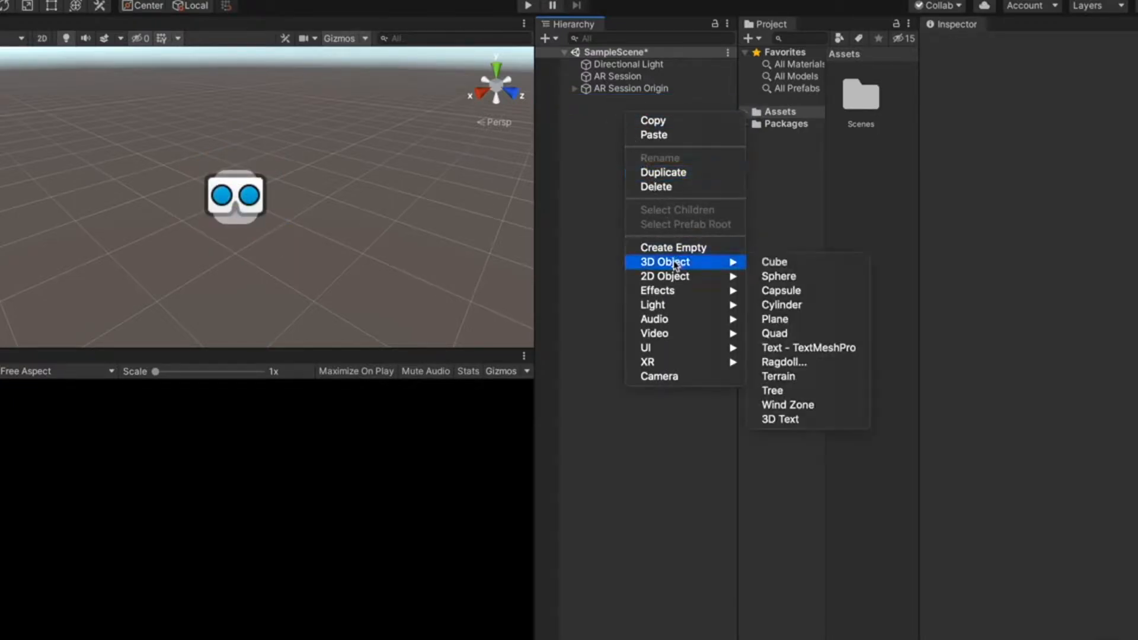
pyautogui.moveTo(777, 284)
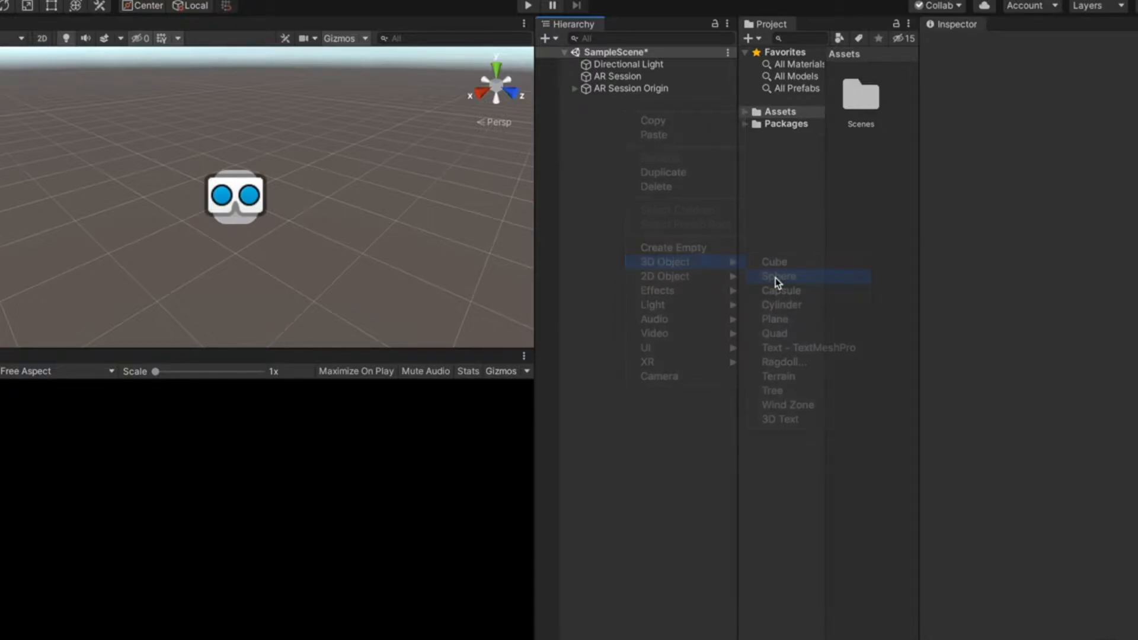
pyautogui.click(779, 275)
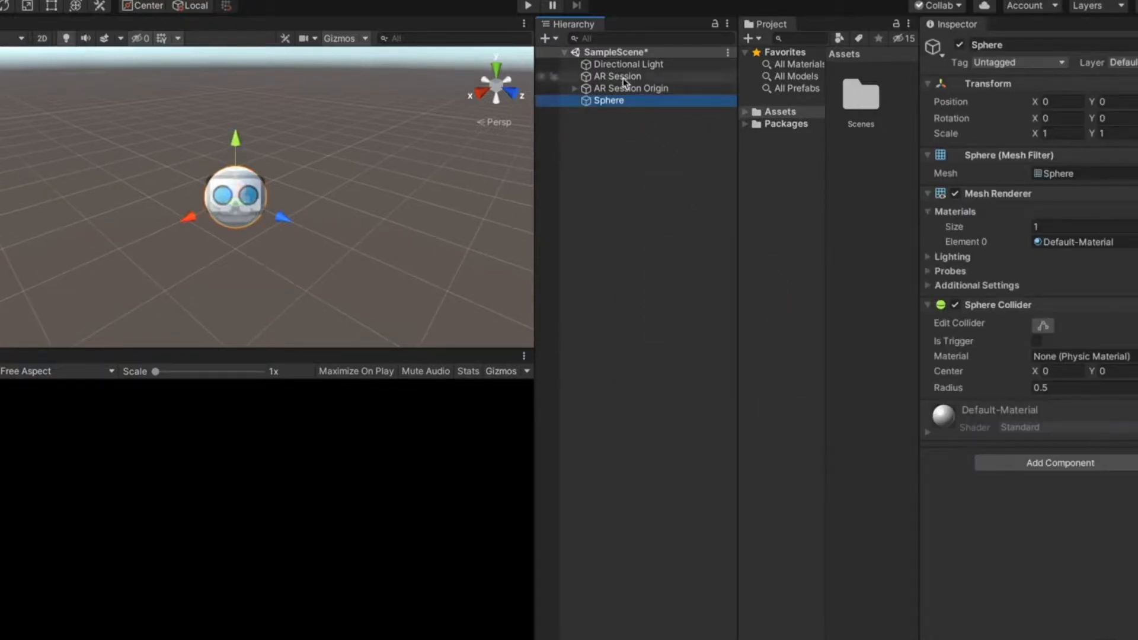
pyautogui.click(630, 87)
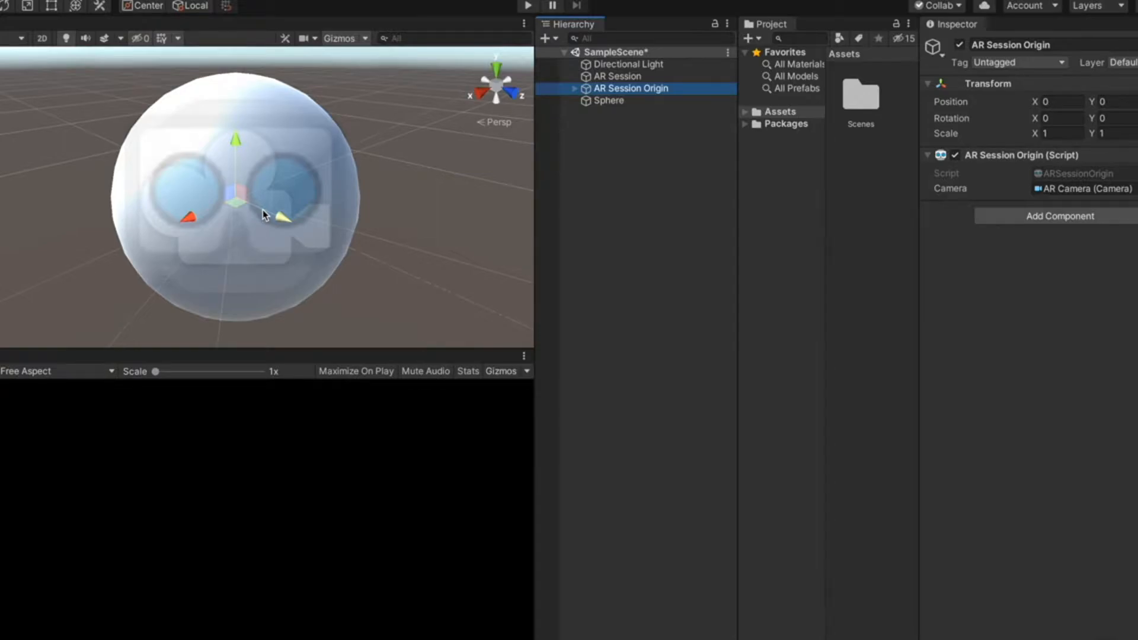
pyautogui.click(366, 38)
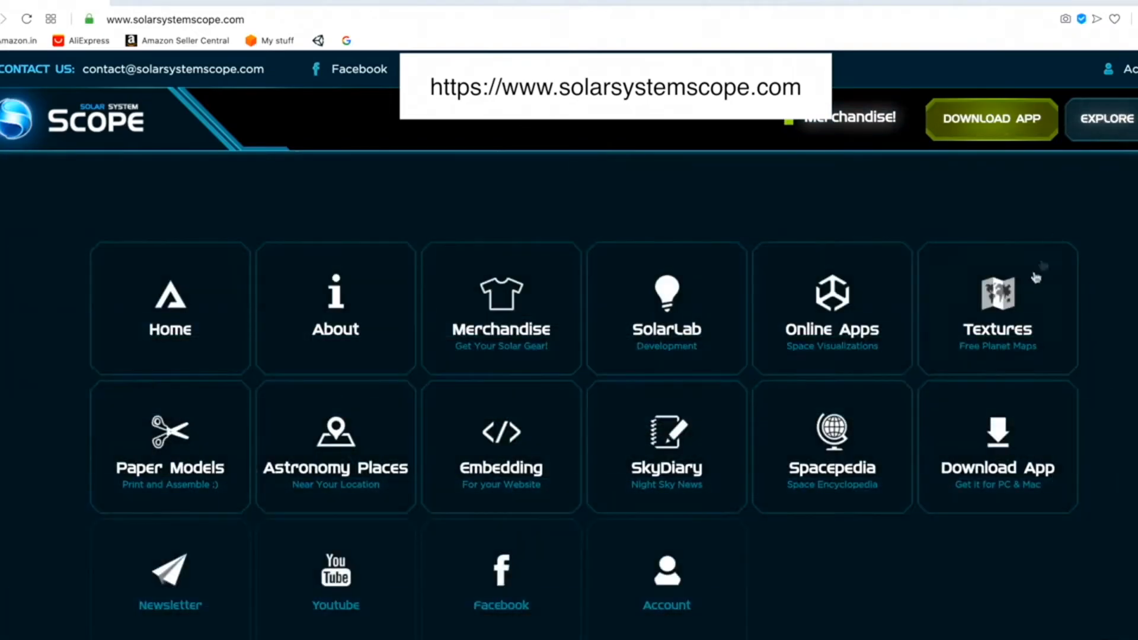
# Open the Solar System Scope textures page and scroll to the Earth maps.
pyautogui.click(998, 309)
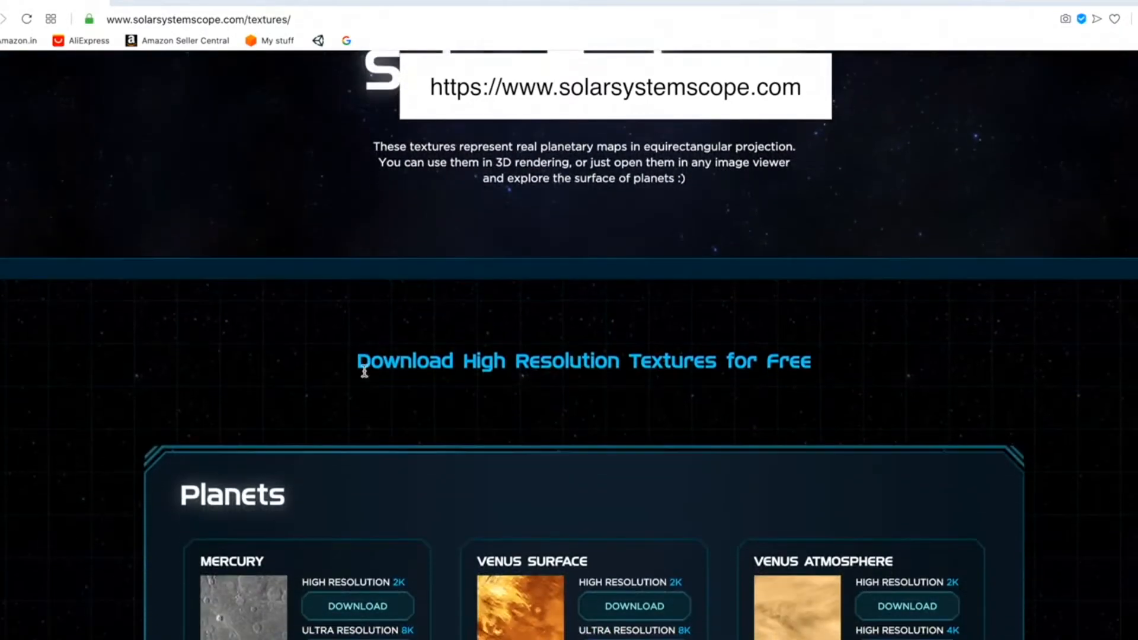
pyautogui.scroll(-3)
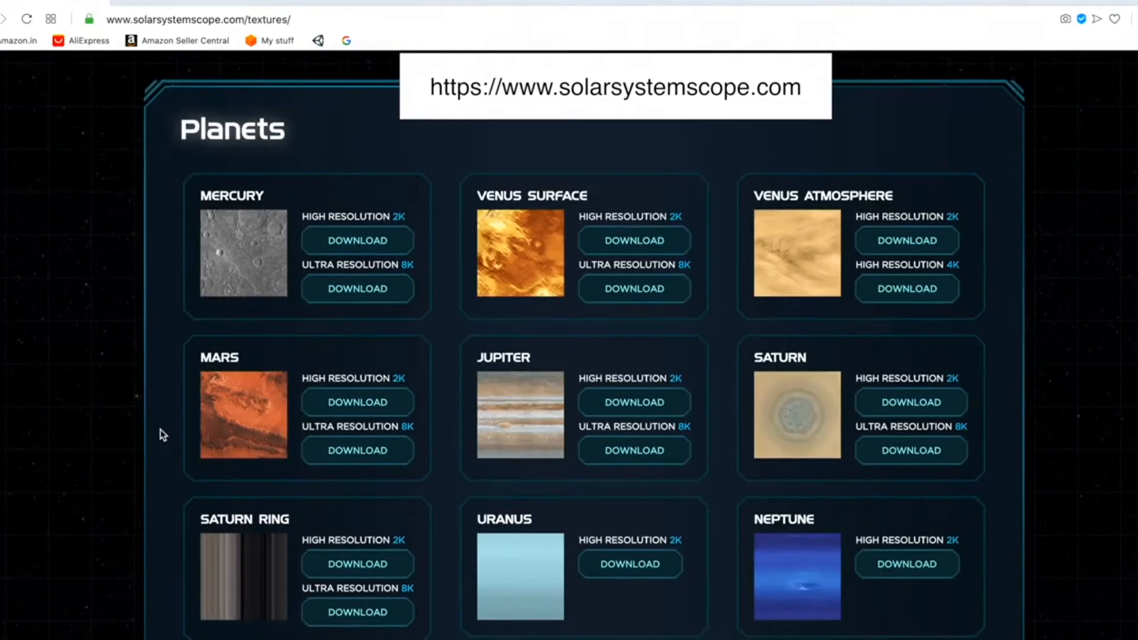
pyautogui.scroll(-3)
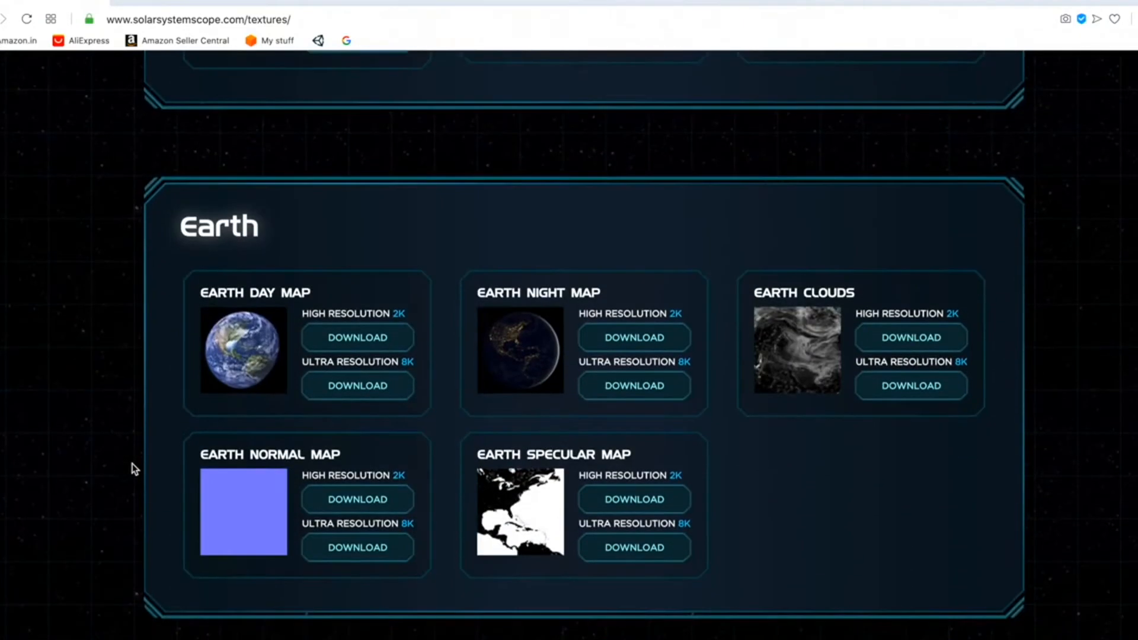
pyautogui.moveTo(333, 349)
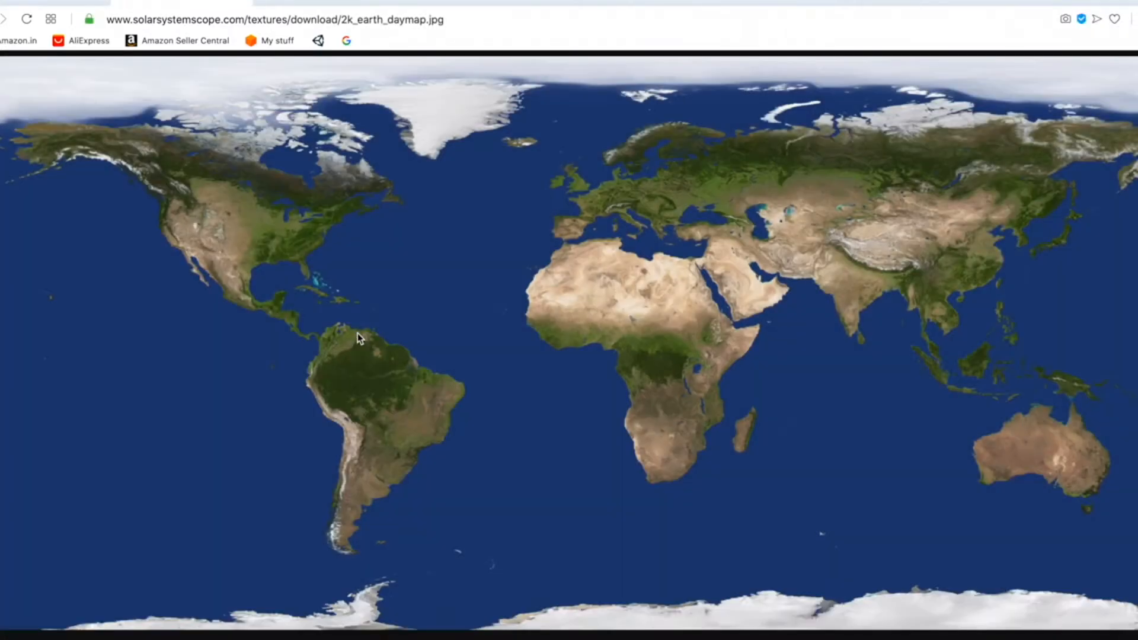
# Save the 2K Earth day map image as 'earth tex' in the Tex folder.
pyautogui.rightClick(358, 340)
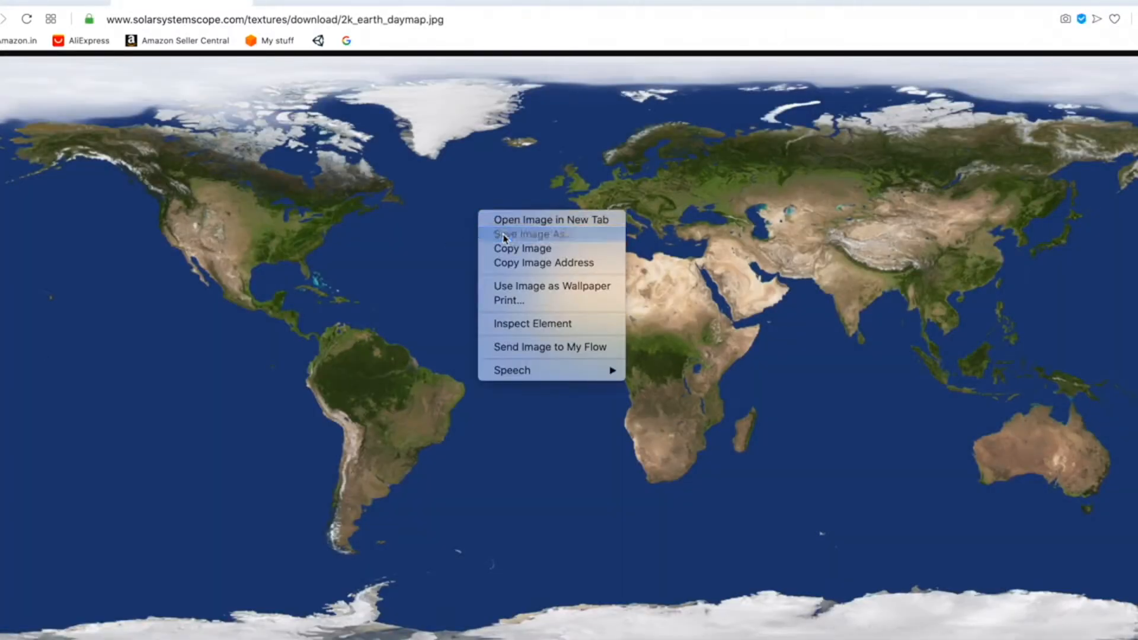
pyautogui.click(531, 234)
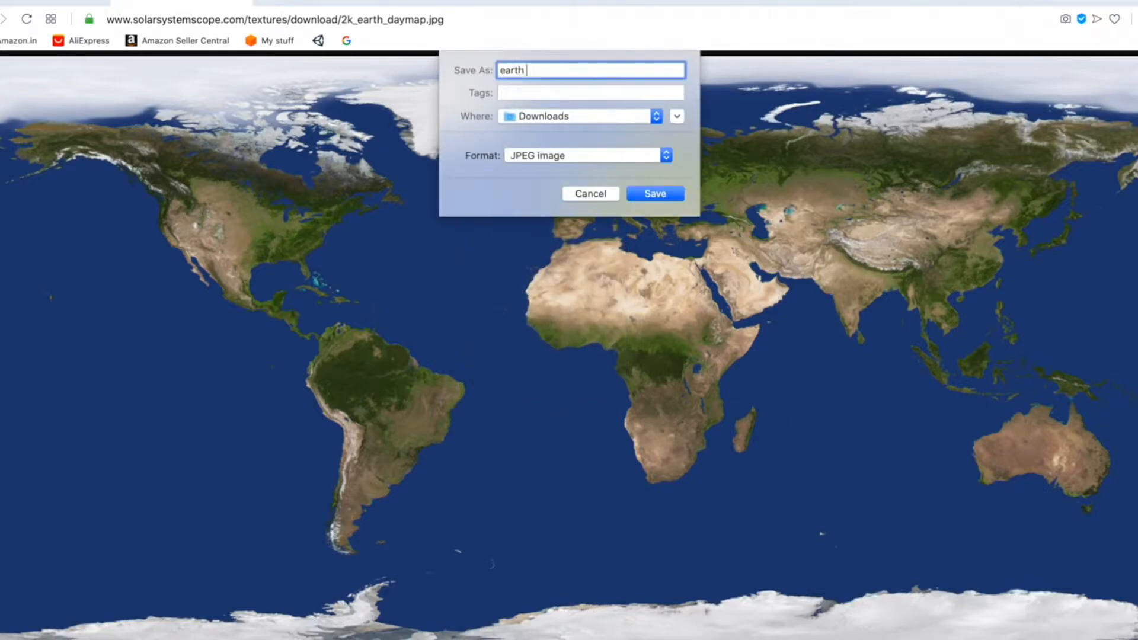
pyautogui.write('tex')
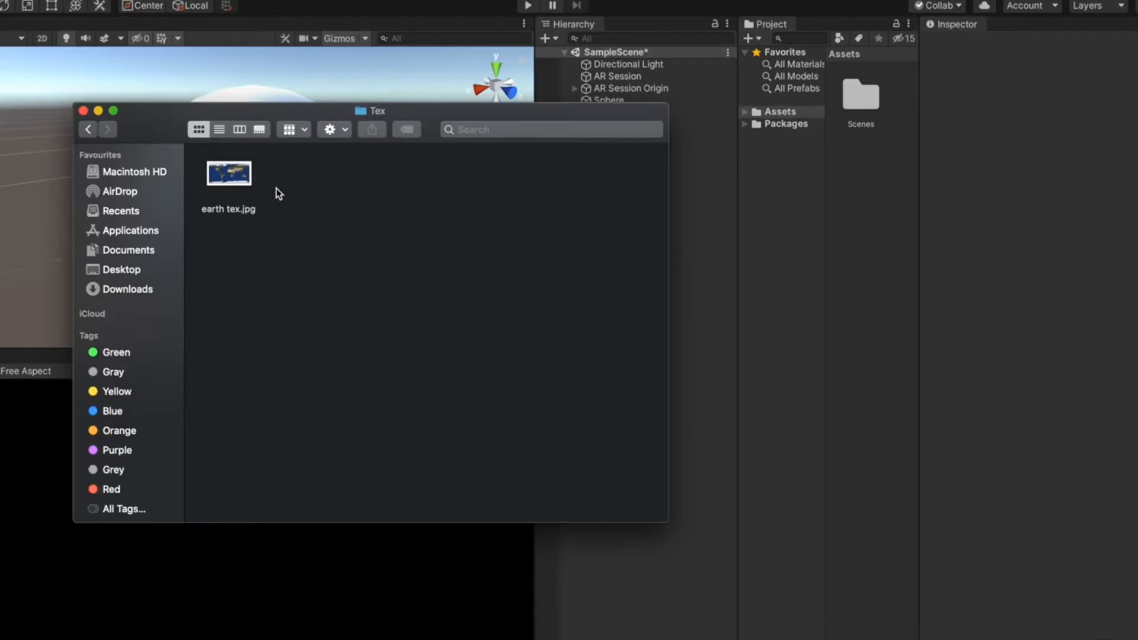
# Drag earth tex.jpg from Finder into the Unity Project Assets panel.
pyautogui.click(229, 173)
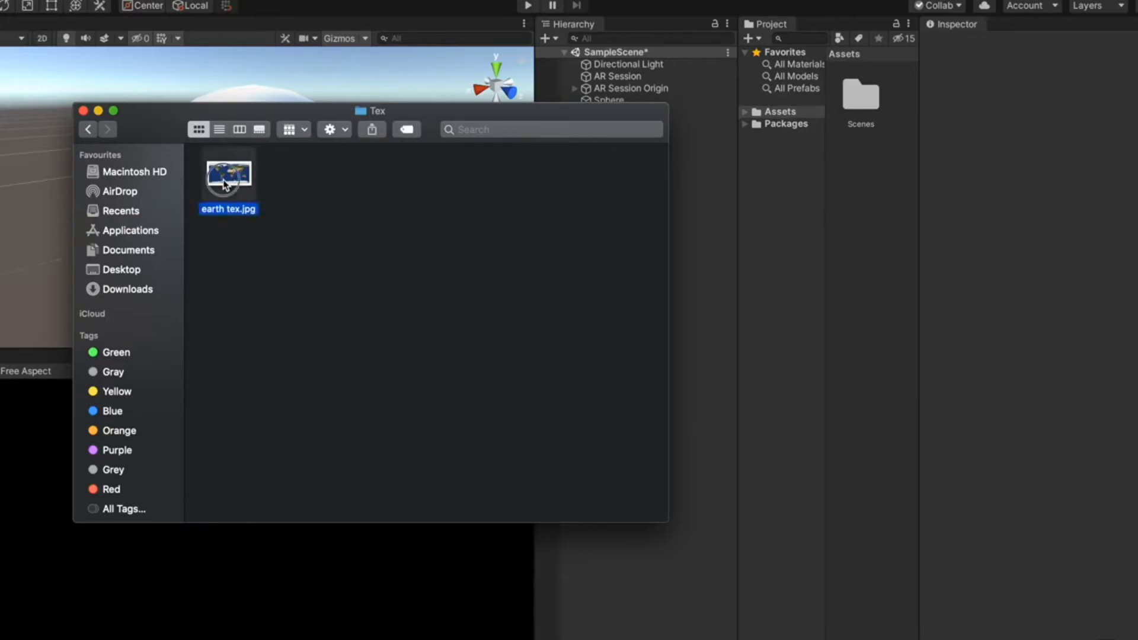
pyautogui.moveTo(228, 174); pyautogui.dragTo(883, 203)
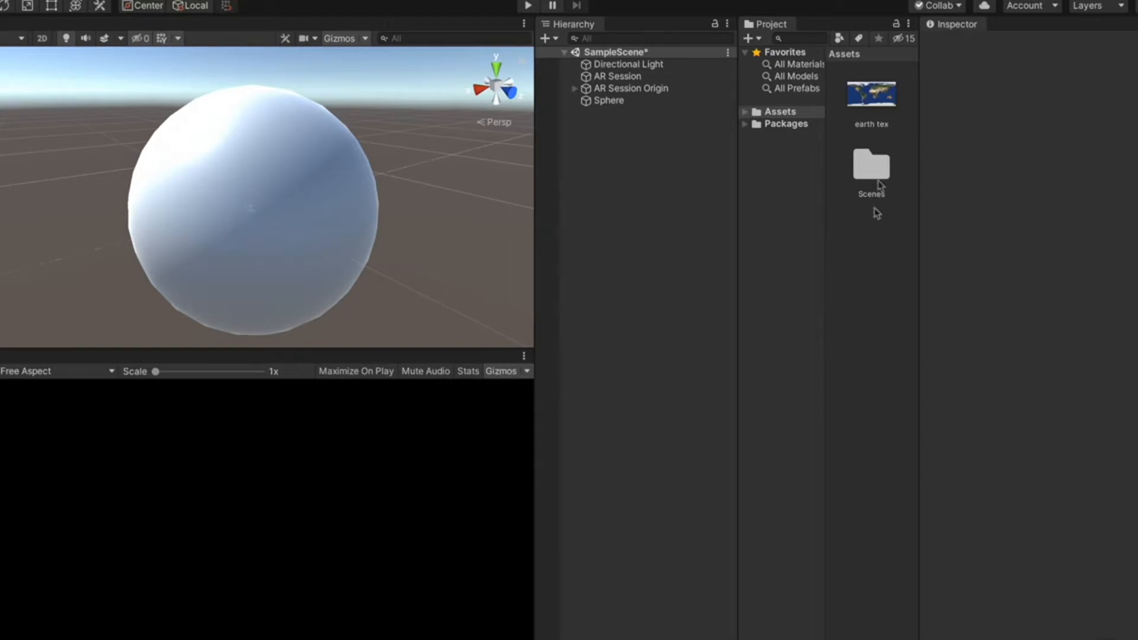
# Create a new material in Assets named Earth Mat.
pyautogui.rightClick(876, 214)
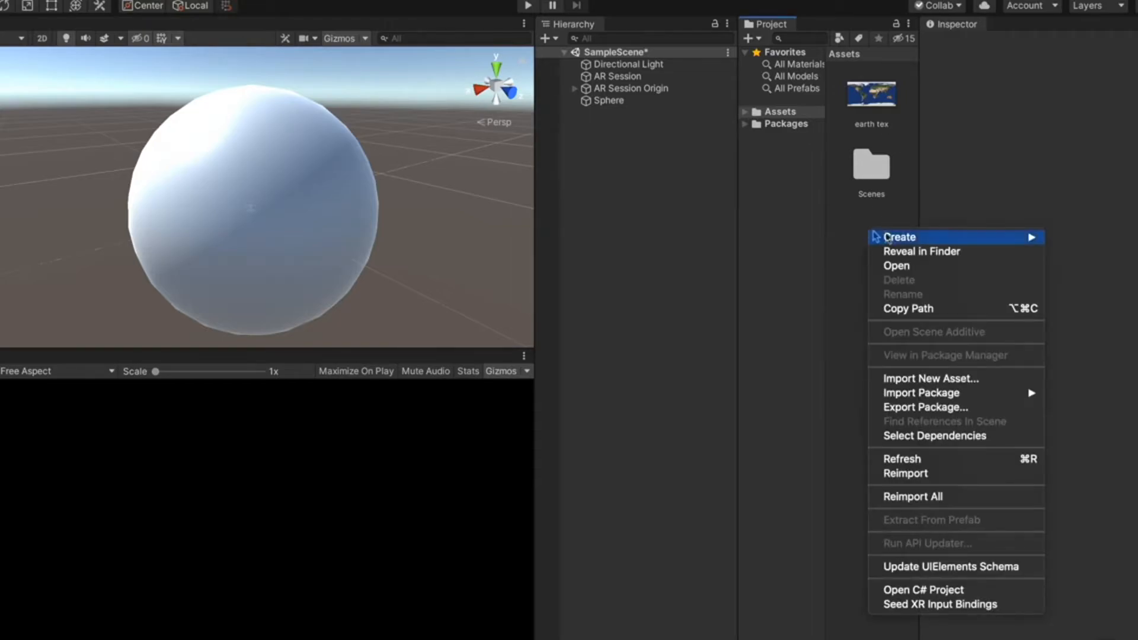
pyautogui.click(898, 237)
pyautogui.write('Earth Mat')
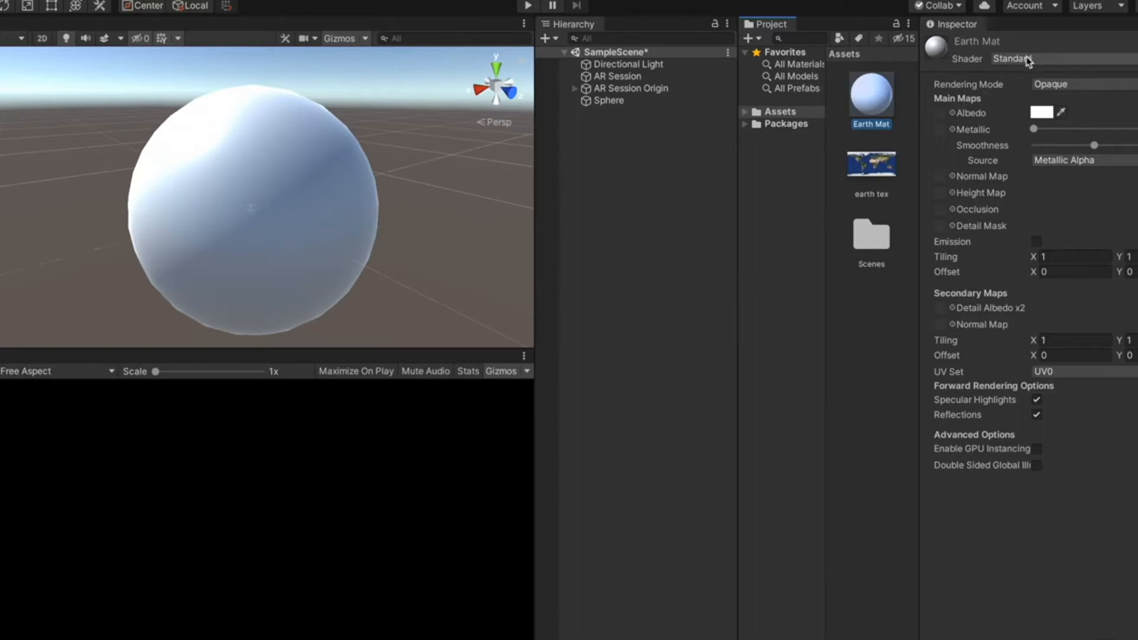
# Set Earth Mat's shader to Legacy Shaders > Diffuse with the earth texture.
pyautogui.click(1019, 58)
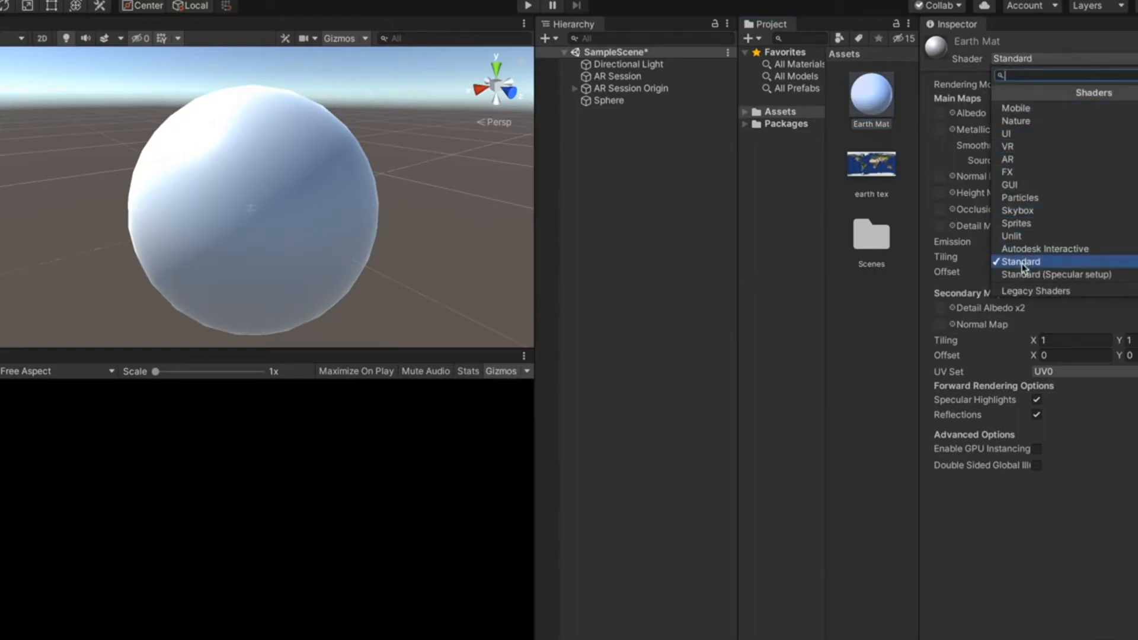
pyautogui.click(1036, 291)
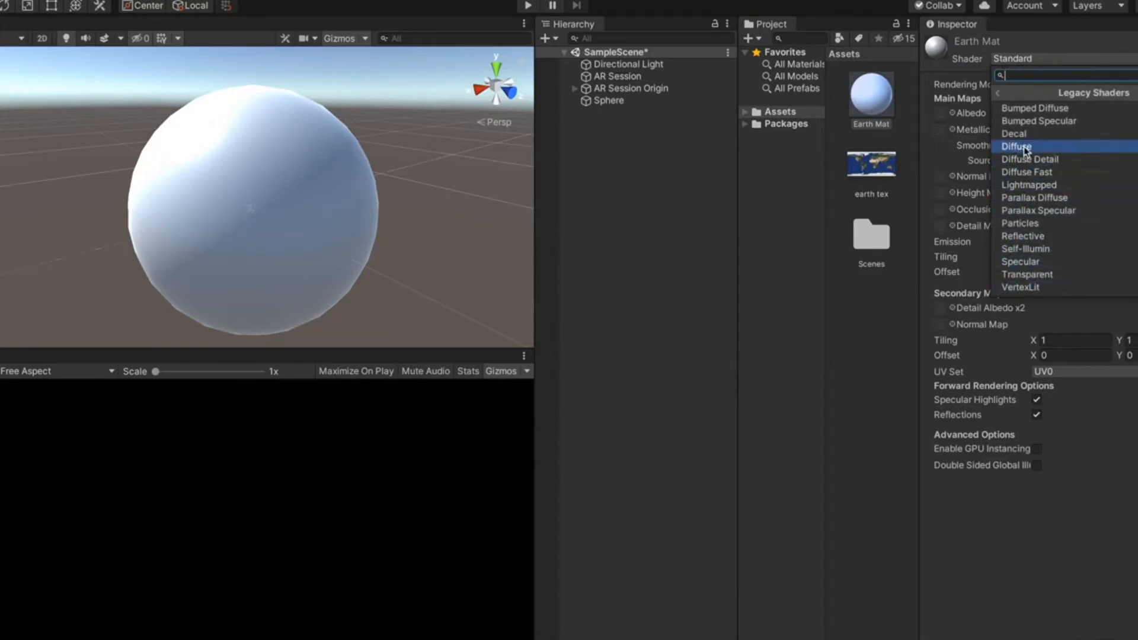
pyautogui.click(1017, 146)
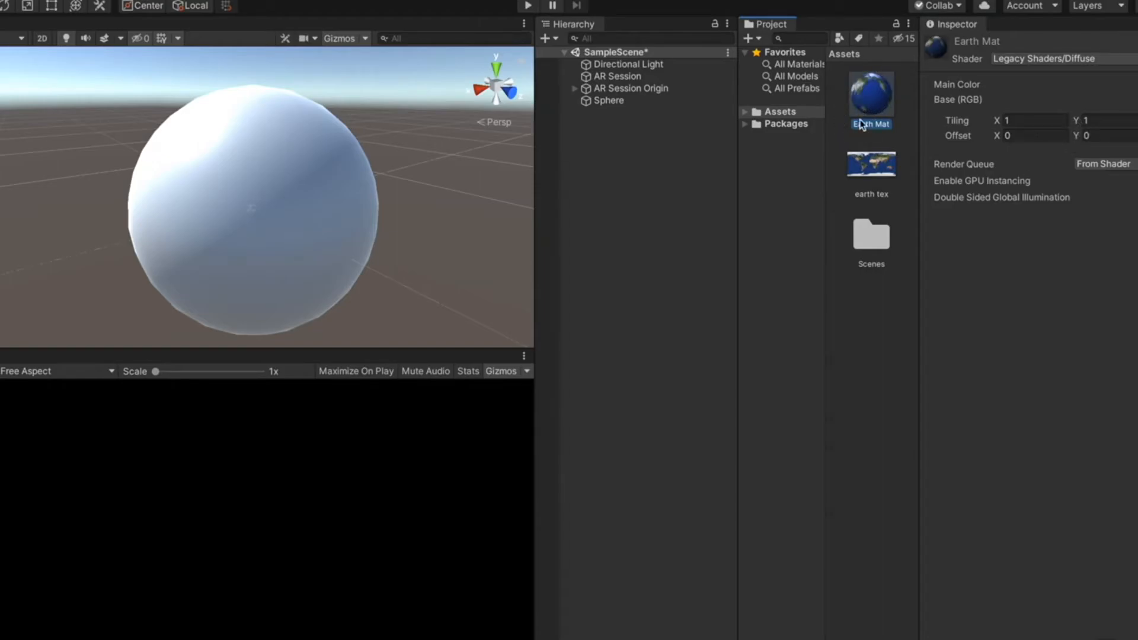
pyautogui.moveTo(873, 100)
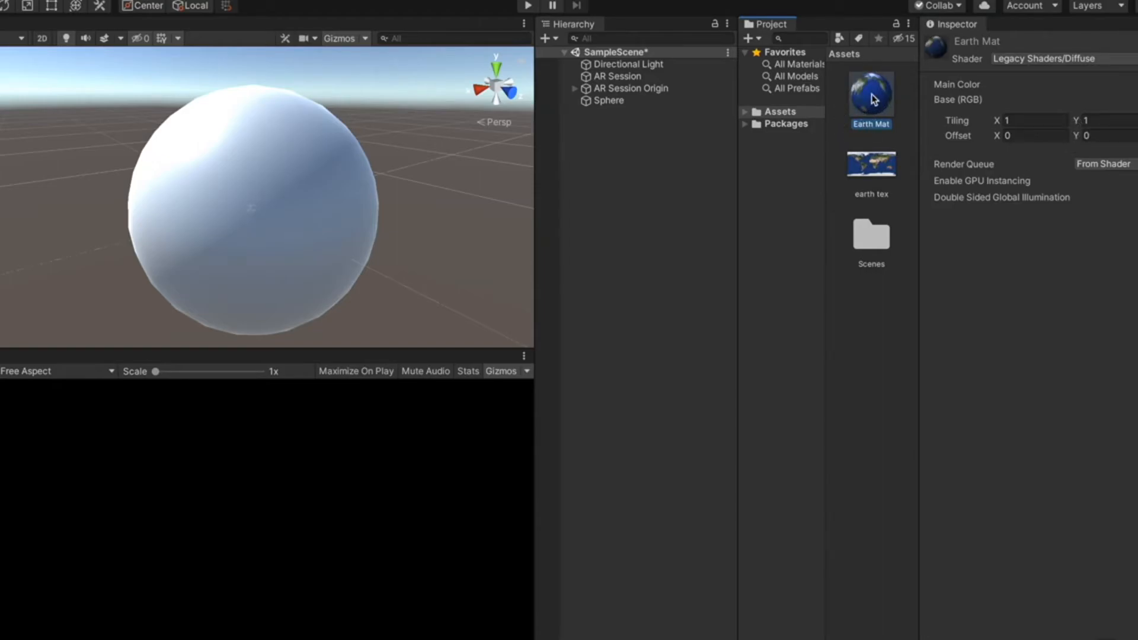
# Drag Earth Mat onto the sphere in the Scene view.
pyautogui.moveTo(871, 97); pyautogui.dragTo(313, 159)
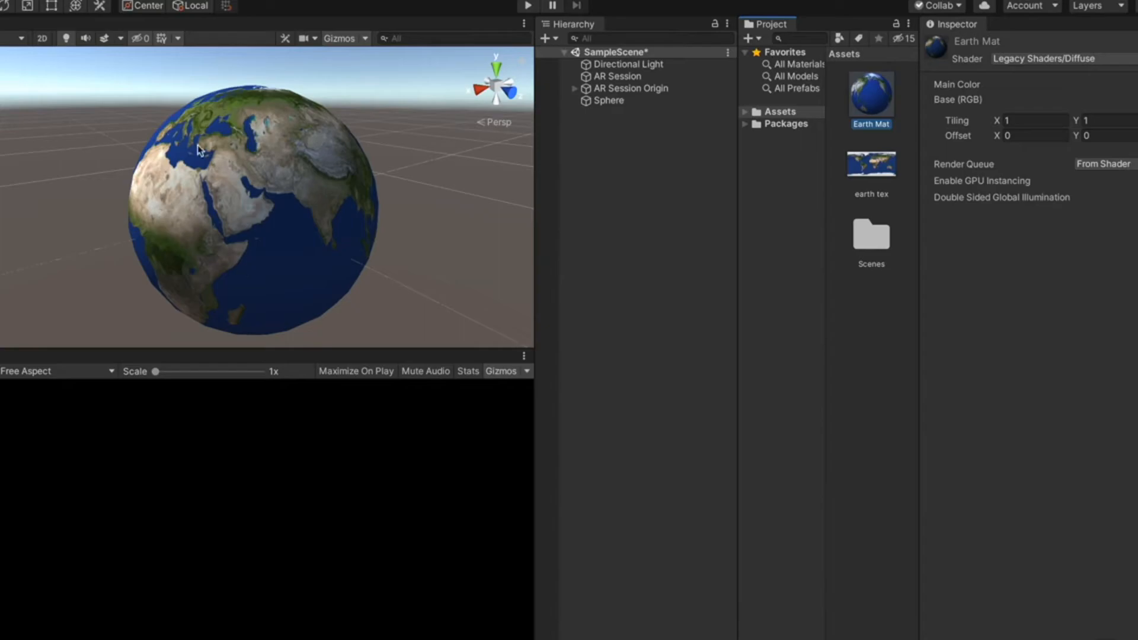
pyautogui.moveTo(144, 426)
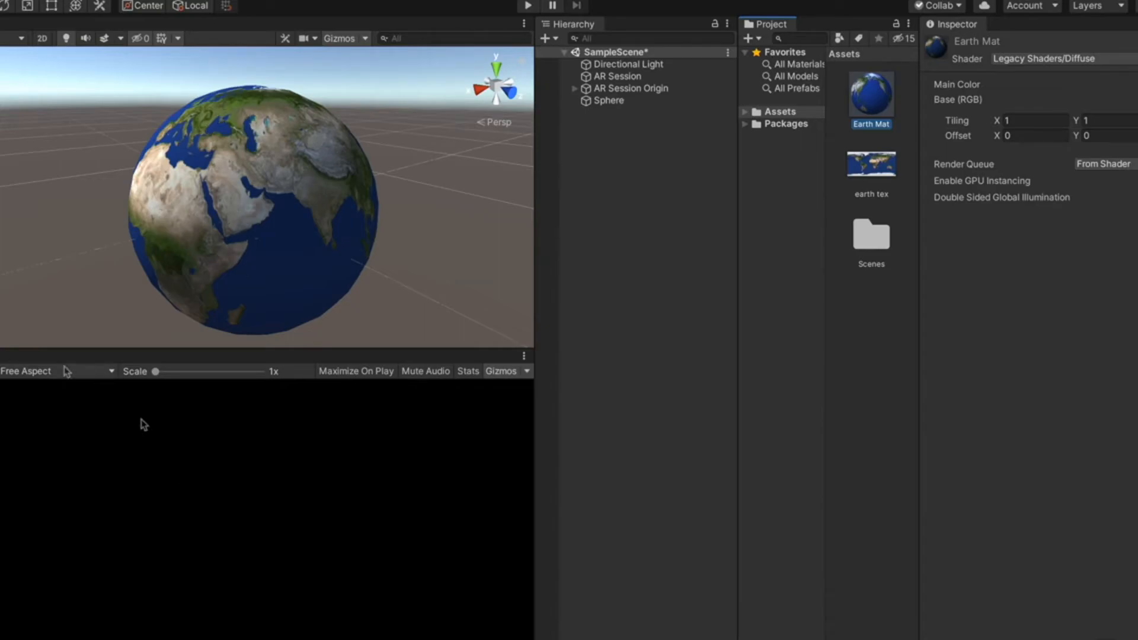
pyautogui.moveTo(250, 481)
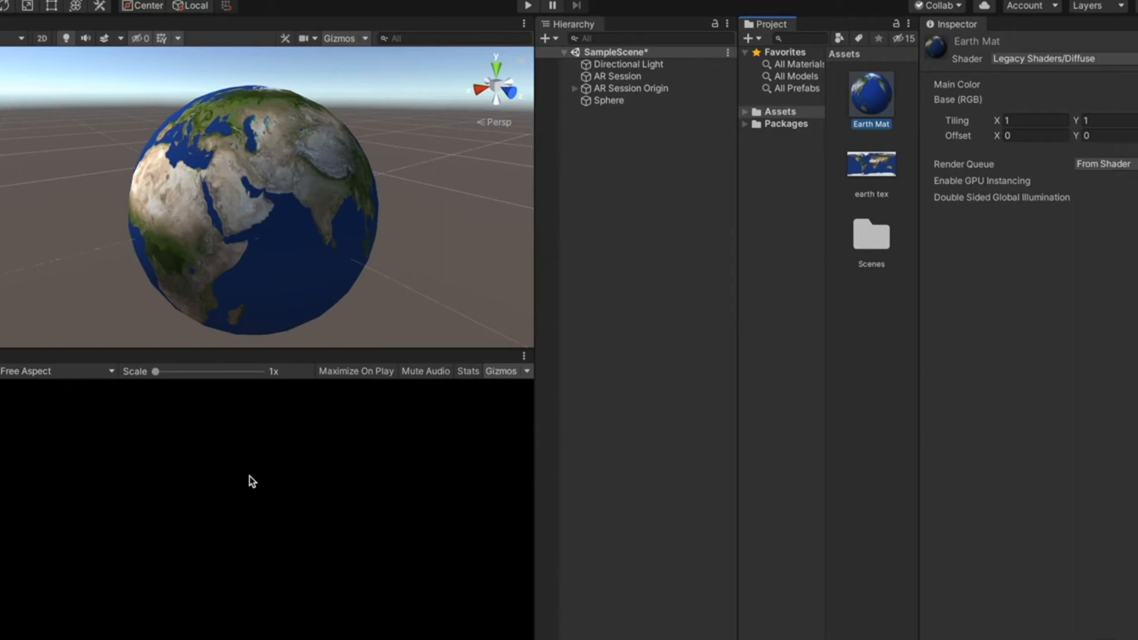
pyautogui.moveTo(236, 235)
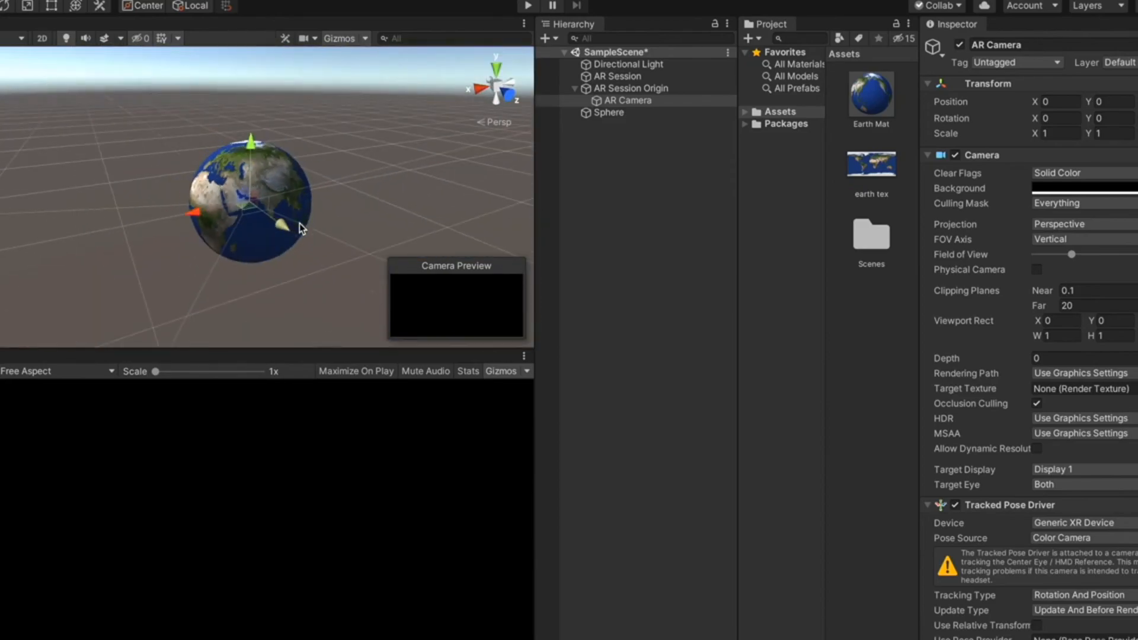
# Select the Earth sphere, then select AR Camera to preview the globe.
pyautogui.click(608, 113)
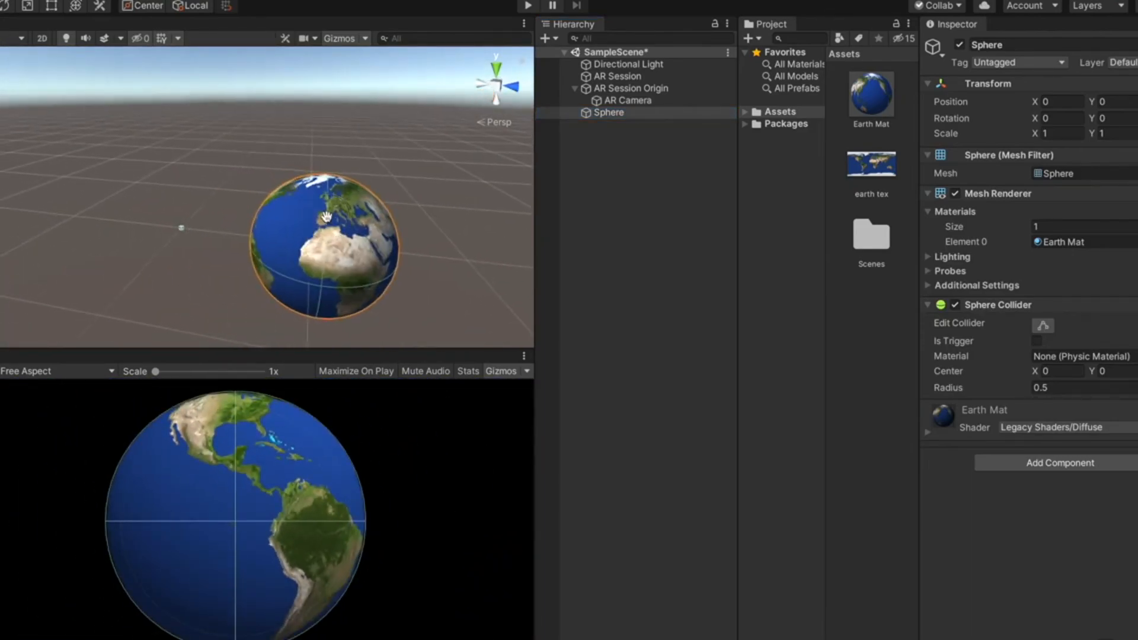
pyautogui.click(628, 100)
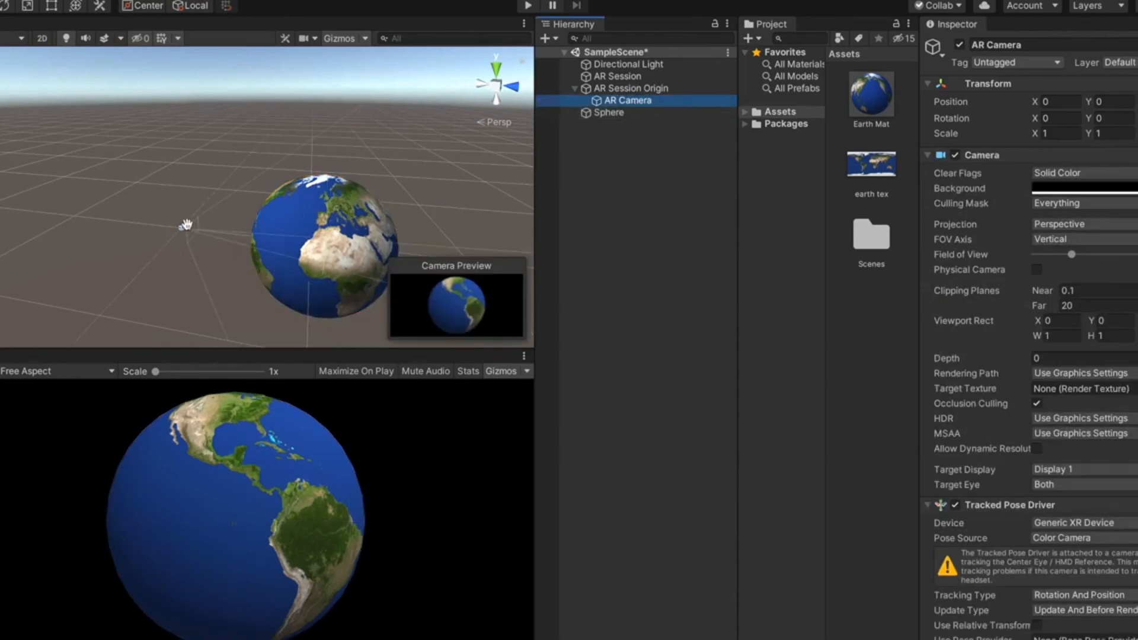